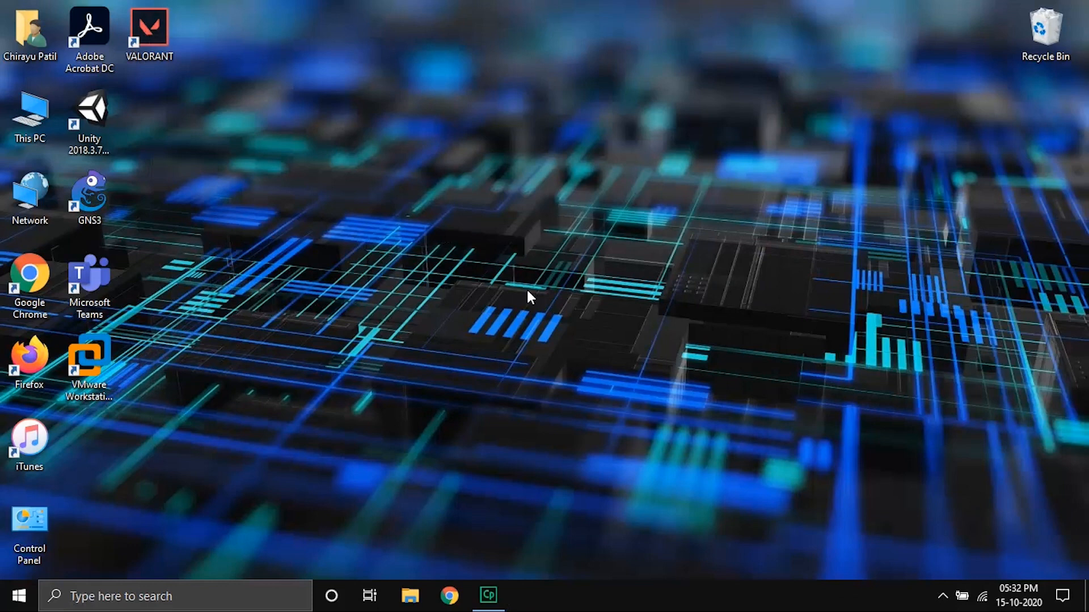
{"action": "mouse_move", "coordinate": [756, 603]}
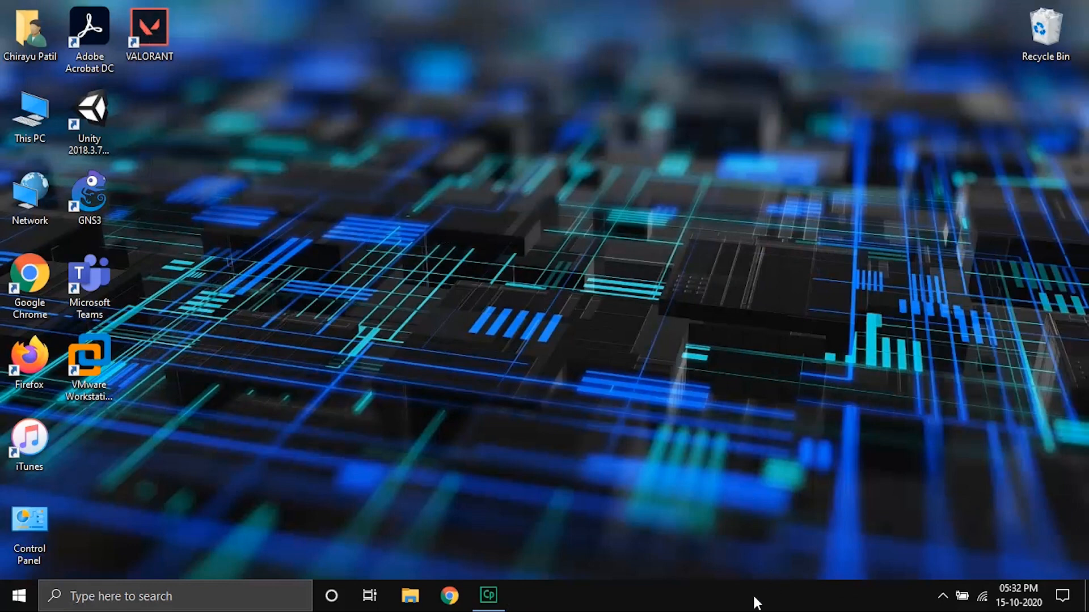
- Open Taskbar settings from the taskbar menu, maximized and scrolled to Notification area
{"action": "right_click", "coordinate": [739, 596]}
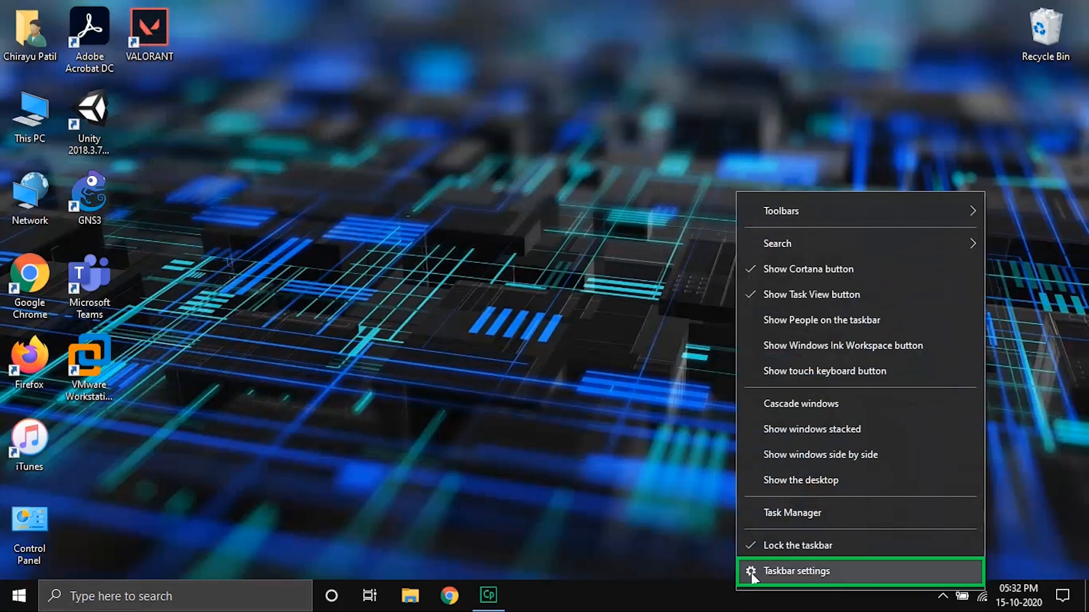
{"action": "left_click", "coordinate": [792, 571]}
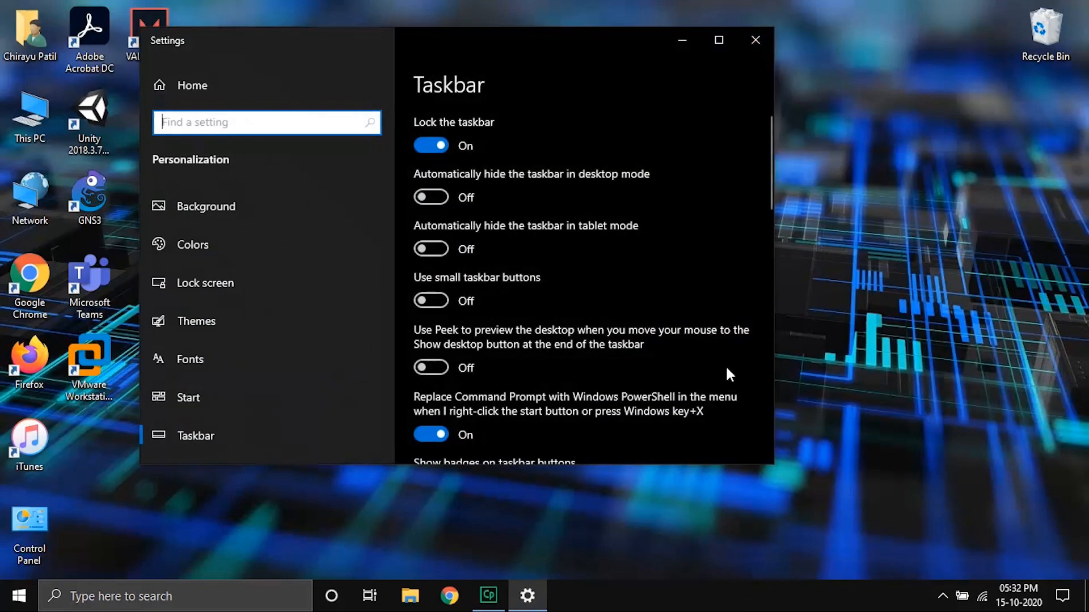
{"action": "left_click", "coordinate": [719, 40]}
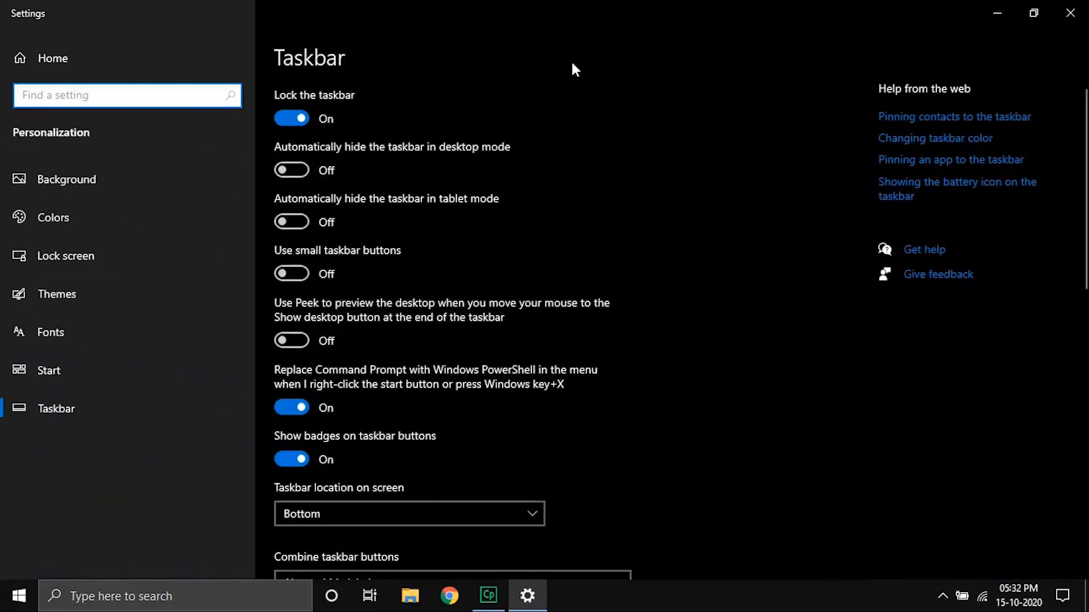
{"action": "scroll", "scroll_direction": "down", "scroll_amount": 3}
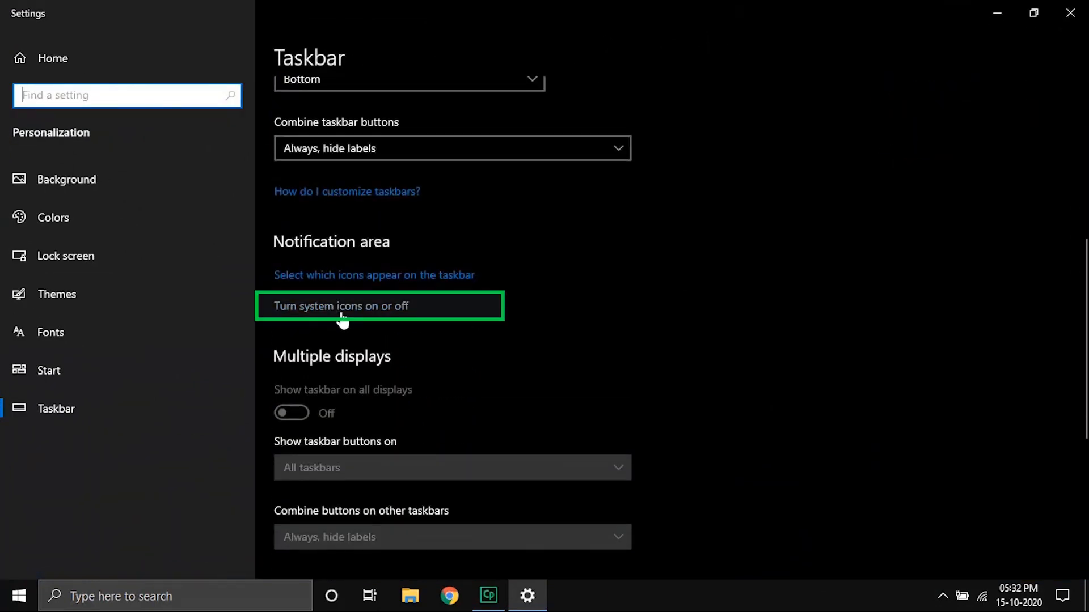
{"action": "mouse_move", "coordinate": [392, 246]}
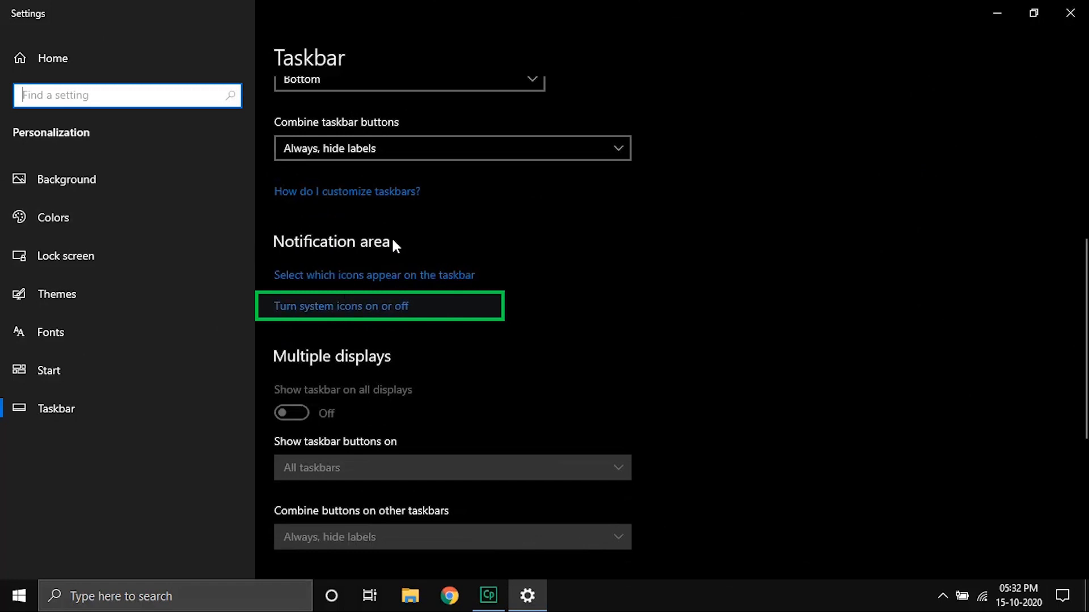
- Toggle the Clock system icon to Off and close Settings
{"action": "left_click", "coordinate": [341, 306]}
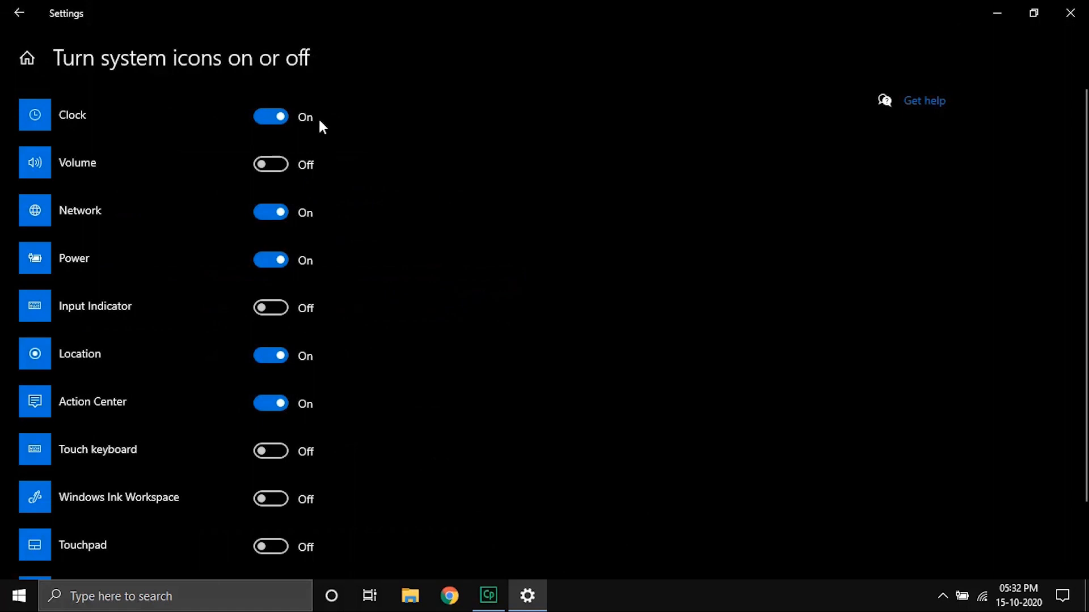
{"action": "mouse_move", "coordinate": [59, 572]}
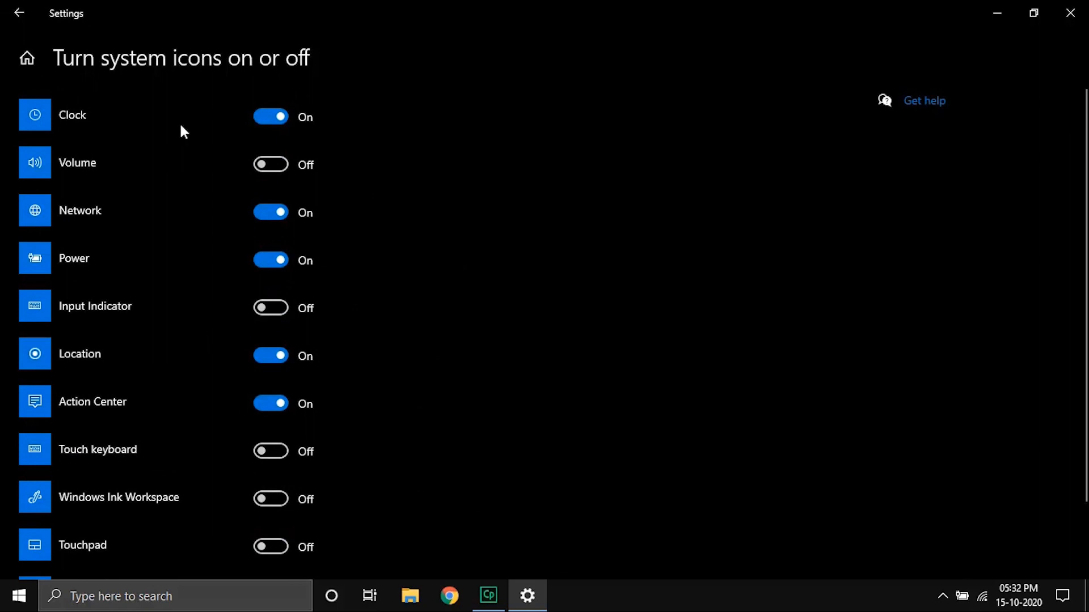
{"action": "mouse_move", "coordinate": [270, 117]}
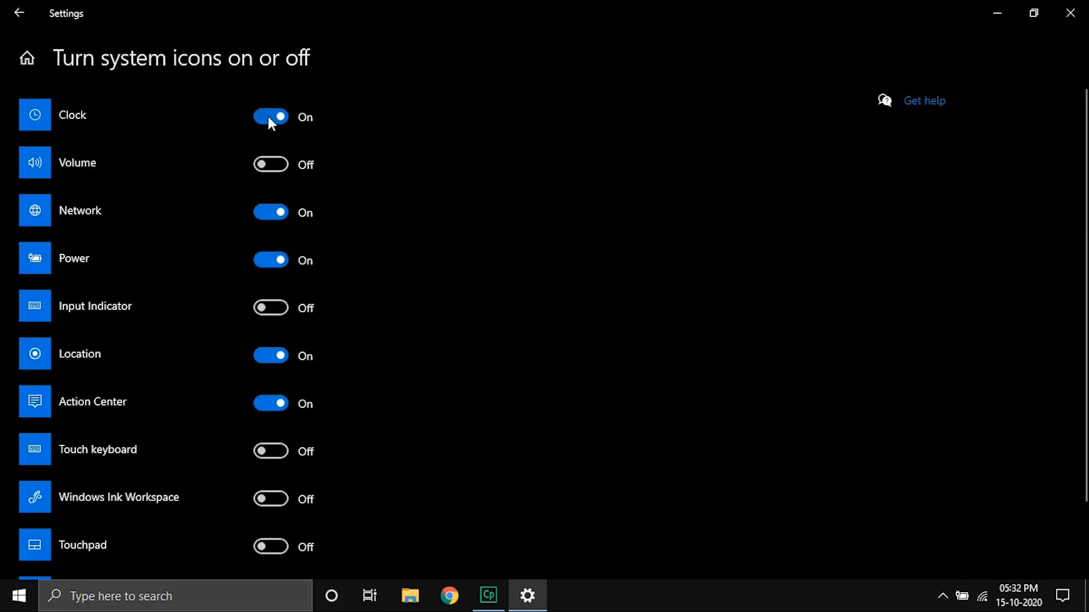
{"action": "left_click", "coordinate": [270, 117]}
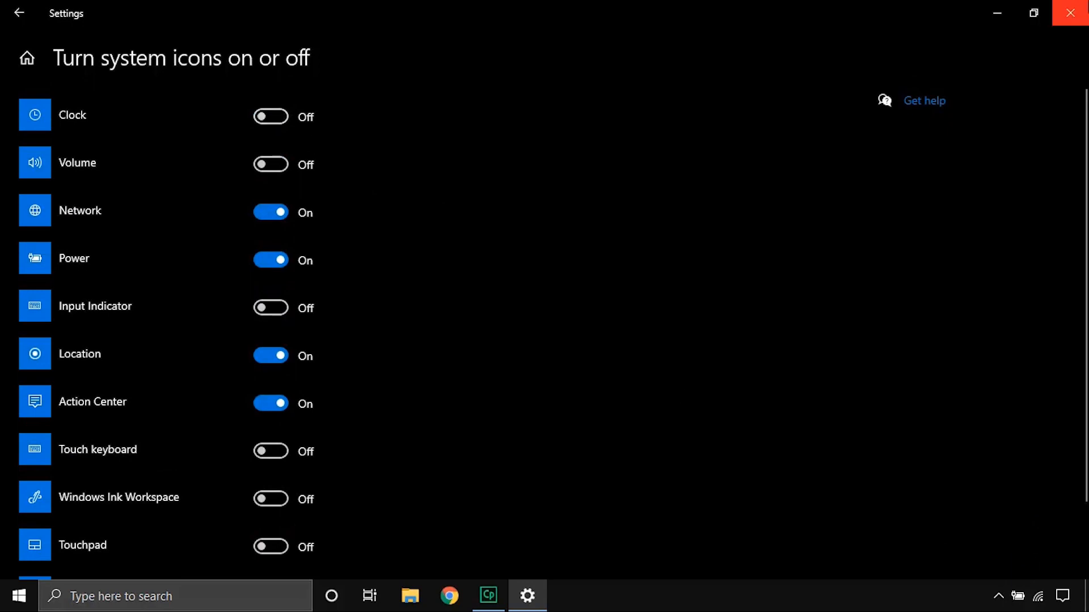
{"action": "left_click", "coordinate": [1068, 13]}
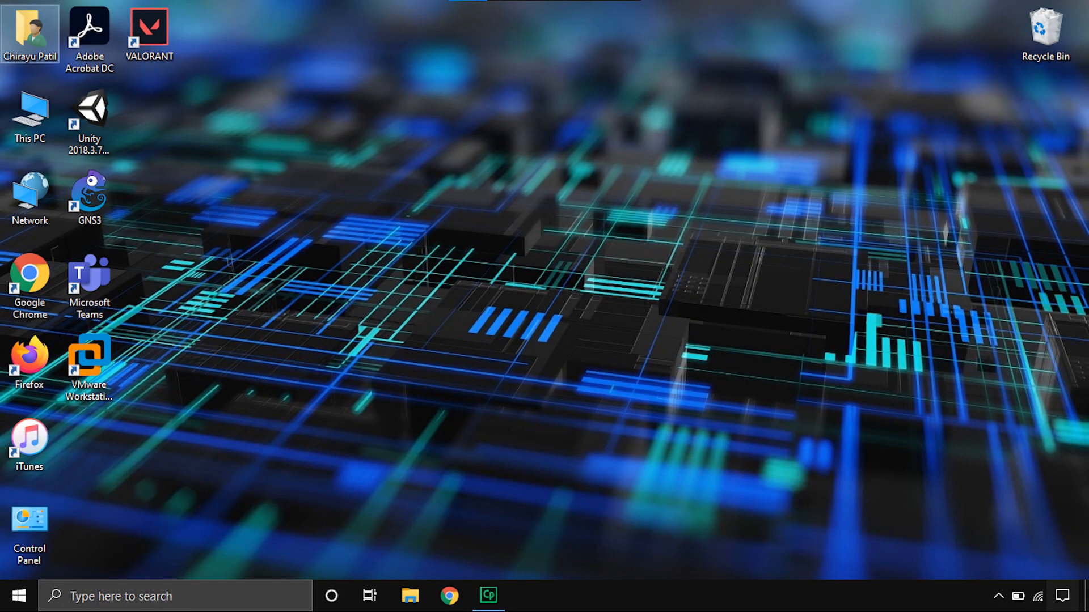